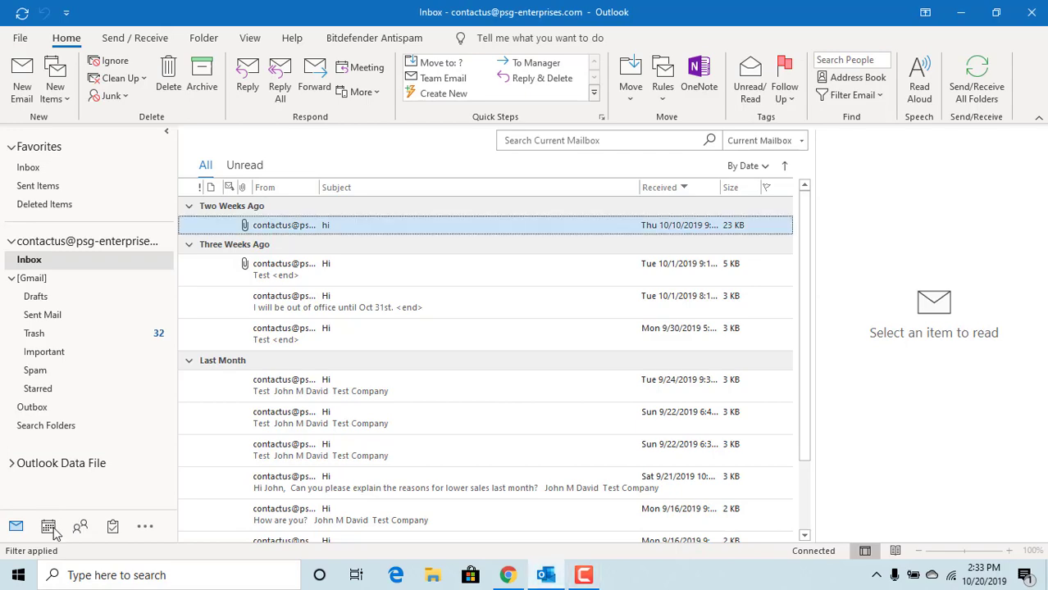
- Open the Calendar in Work Week view for October 21–25, 2019
{"action": "left_click", "coordinate": [49, 526]}
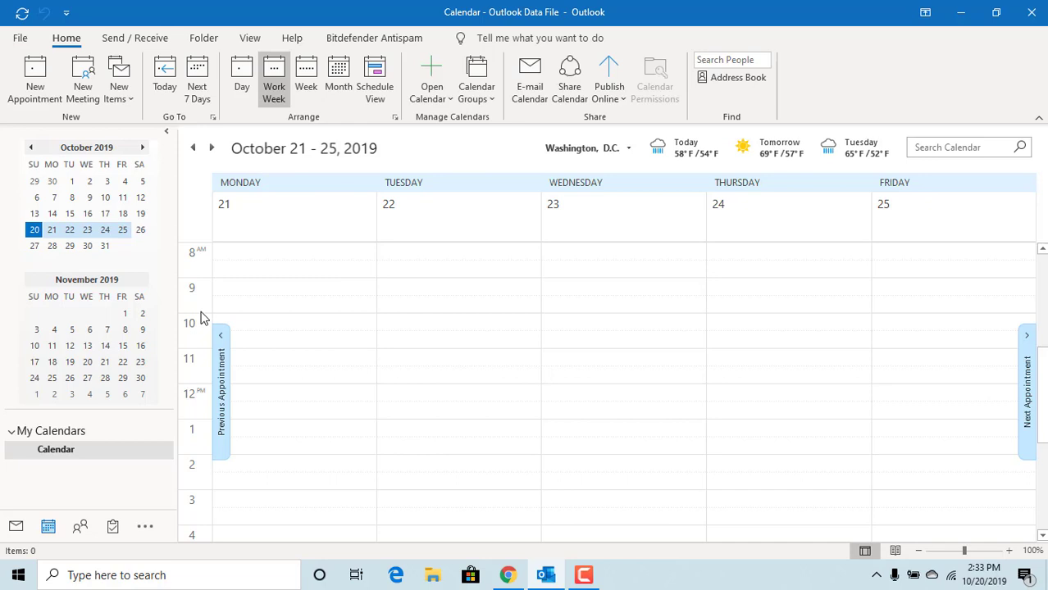
{"action": "mouse_move", "coordinate": [224, 257]}
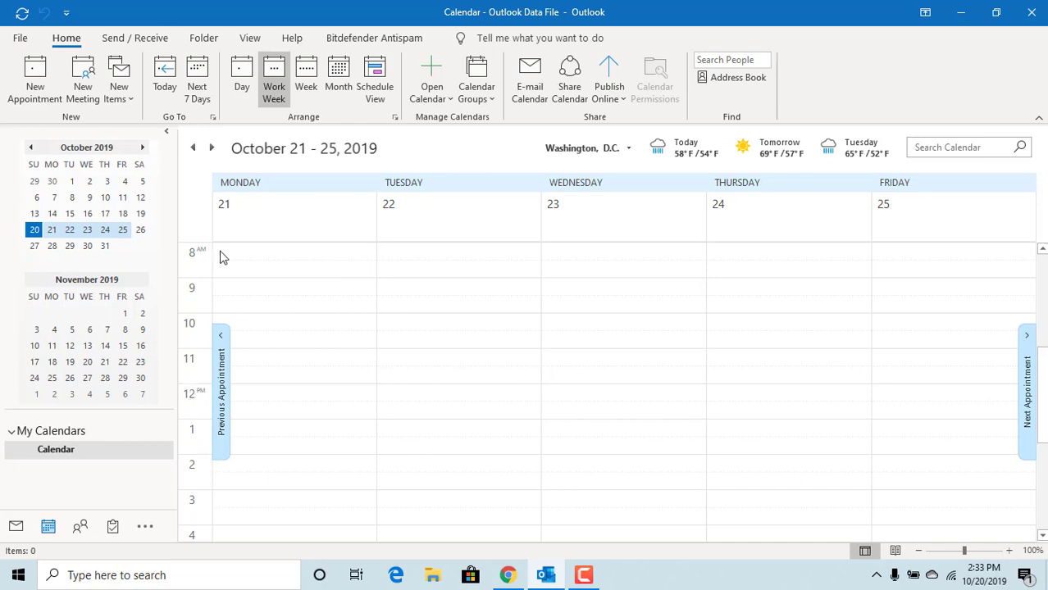
{"action": "mouse_move", "coordinate": [228, 255]}
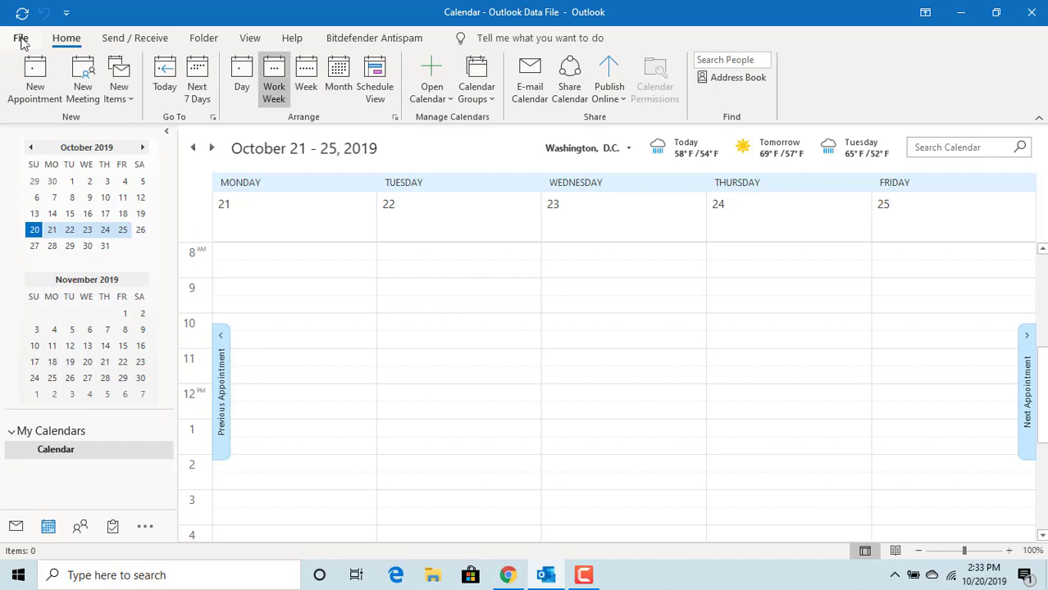
- Open Outlook Options on the Calendar category, scrolled to the Time zones section
{"action": "left_click", "coordinate": [20, 38]}
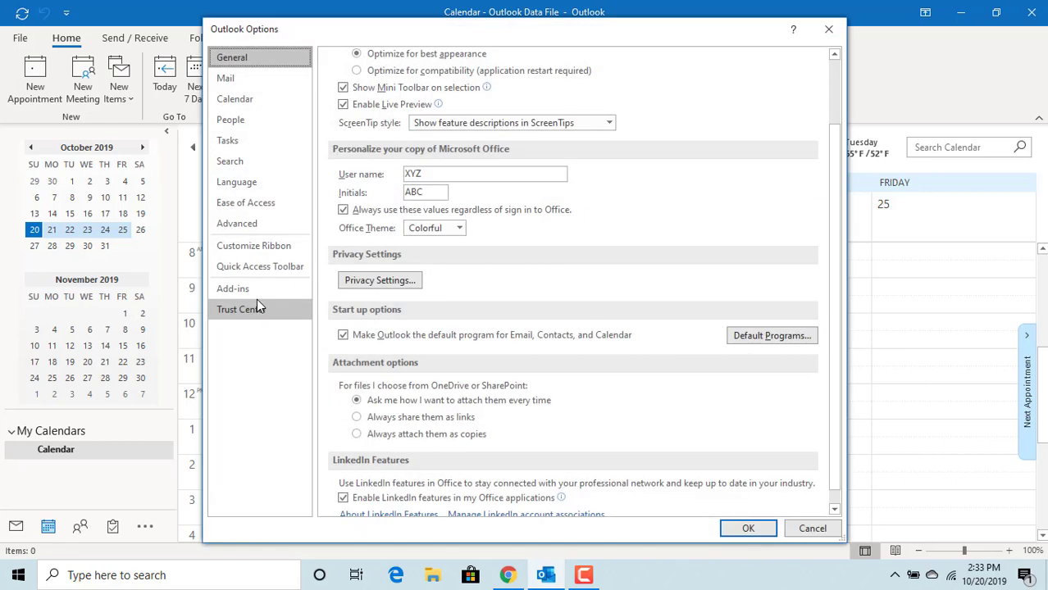
{"action": "mouse_move", "coordinate": [235, 99]}
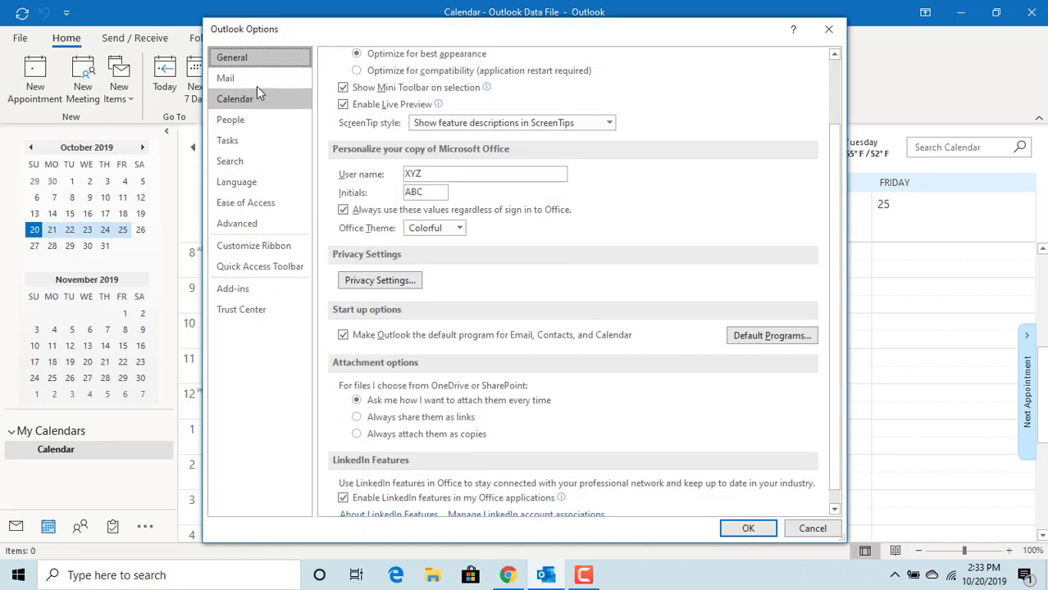
{"action": "left_click", "coordinate": [235, 99]}
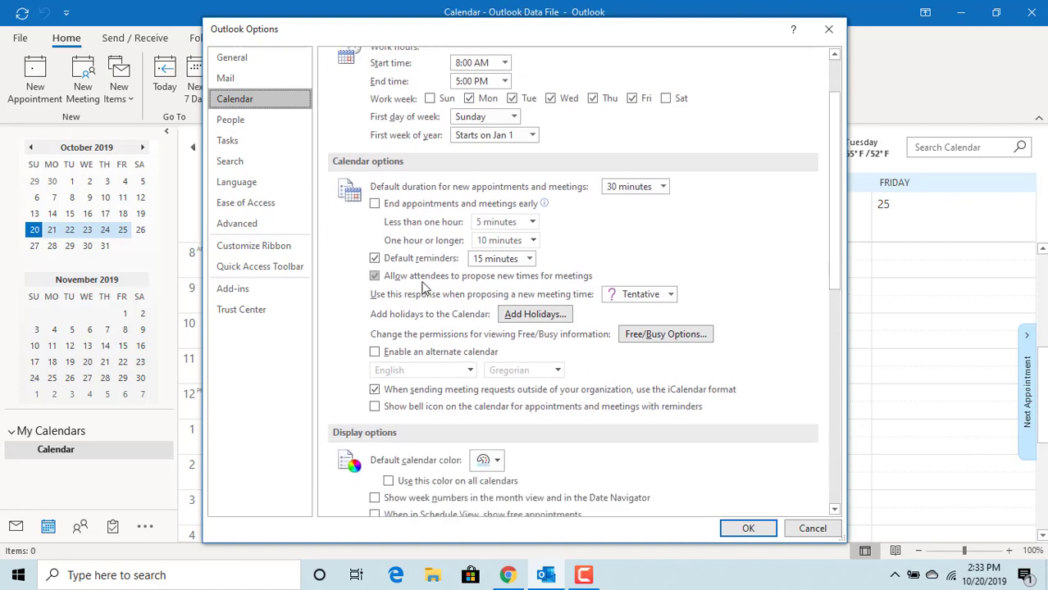
{"action": "scroll", "scroll_direction": "down", "scroll_amount": 3}
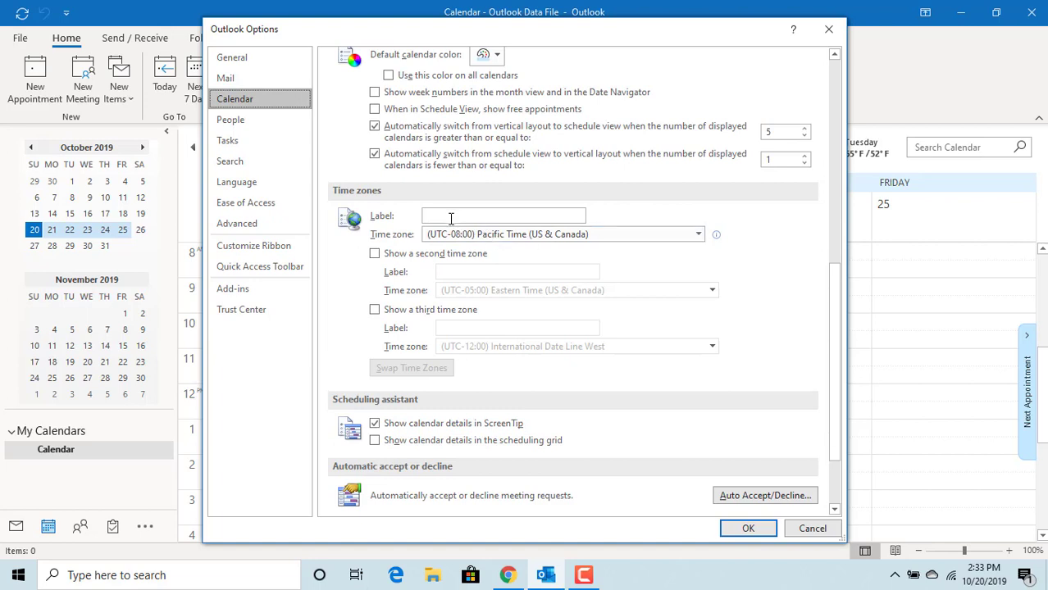
- Enter 'West Coast' as the label for the Pacific Time zone
{"action": "left_click", "coordinate": [503, 216]}
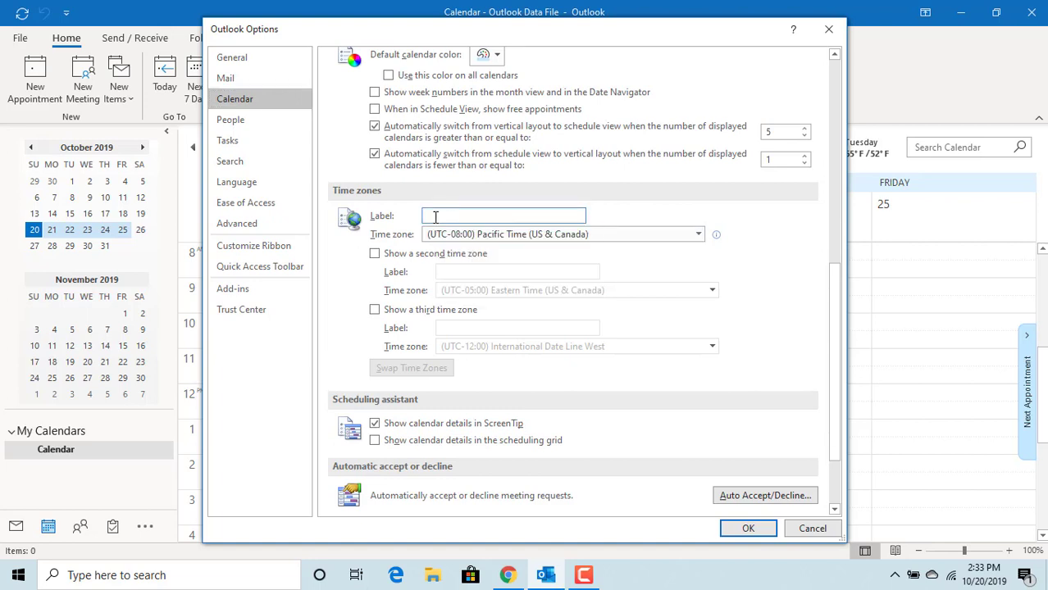
{"action": "type", "text": "West Coast"}
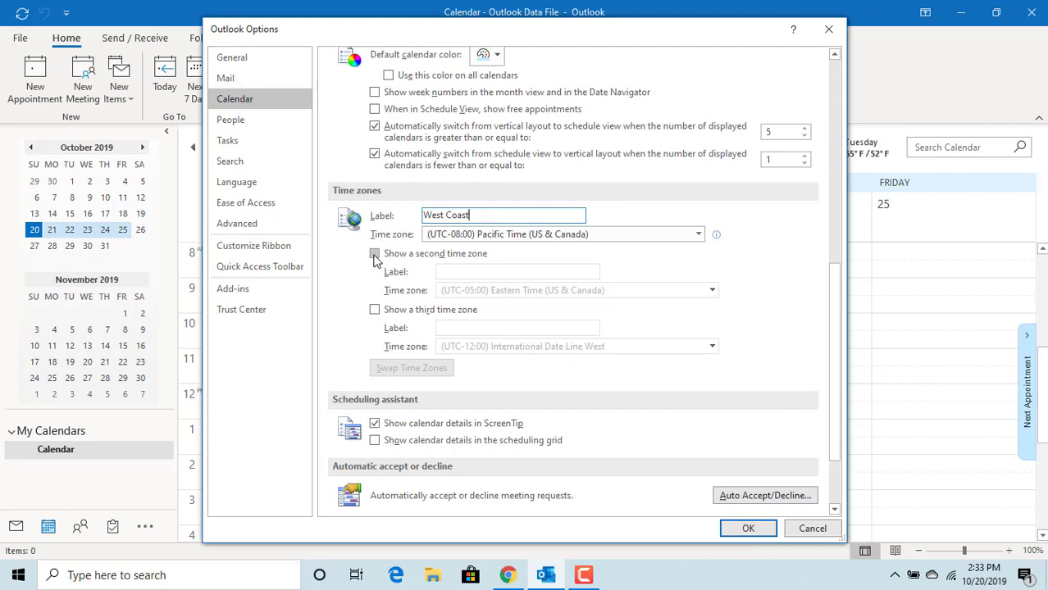
- Enable a second time zone, Eastern Time, labelled 'East Coast'
{"action": "left_click", "coordinate": [374, 254]}
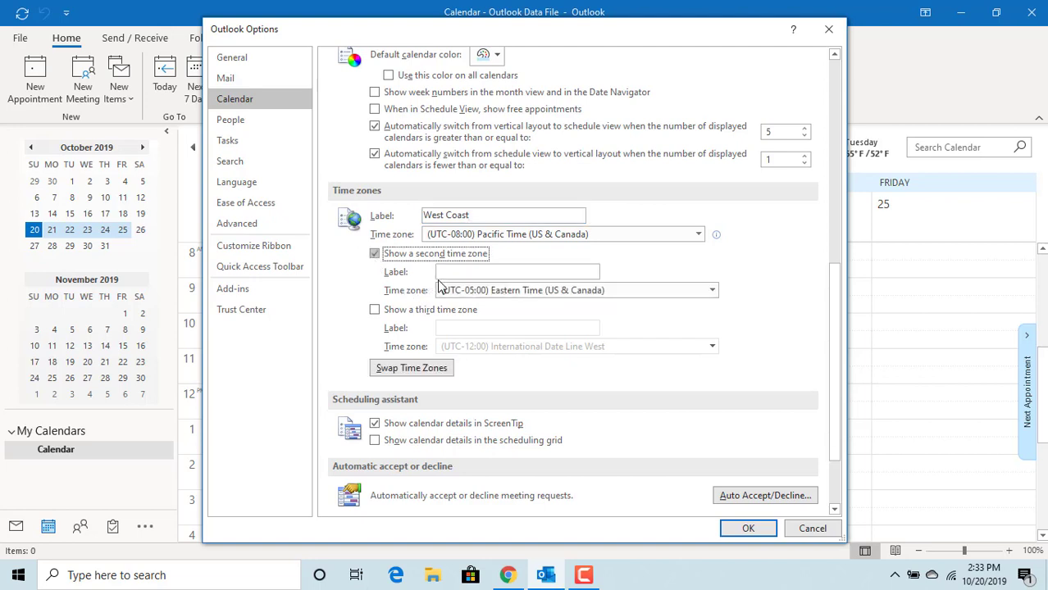
{"action": "left_click", "coordinate": [510, 271]}
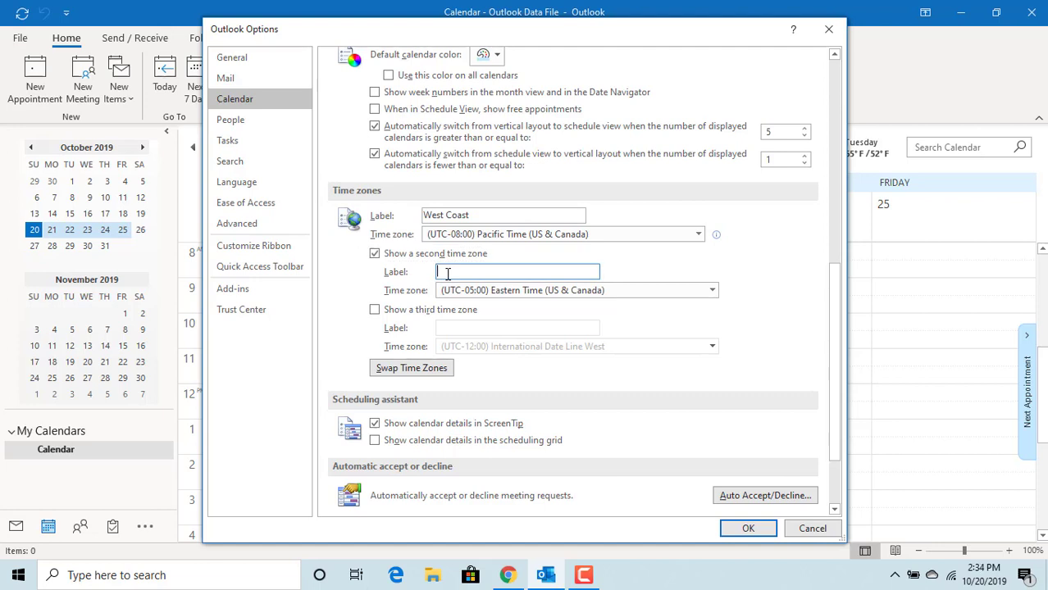
{"action": "type", "text": "East"}
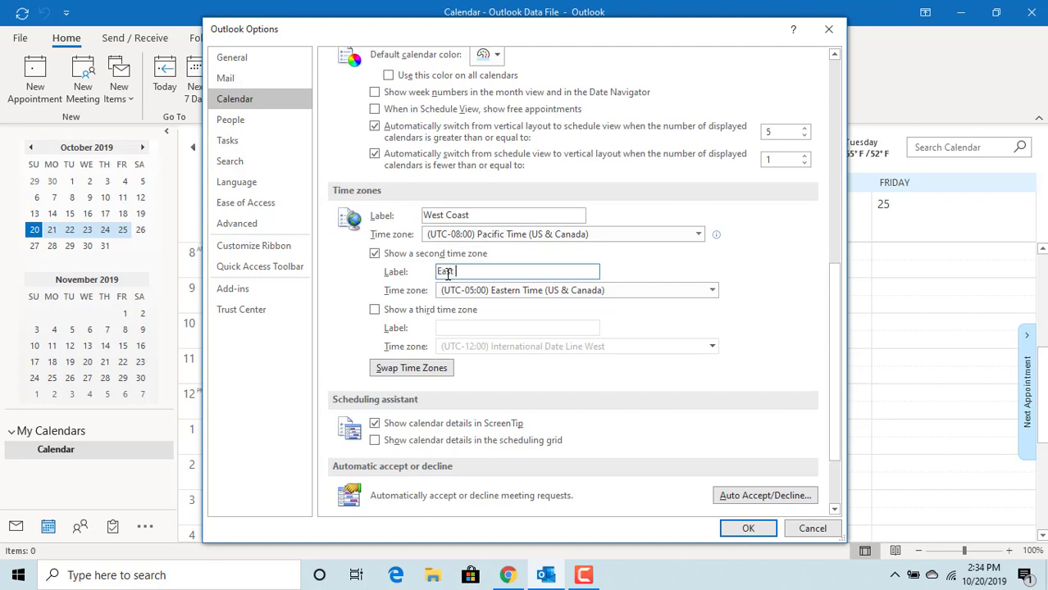
{"action": "type", "text": "Coast"}
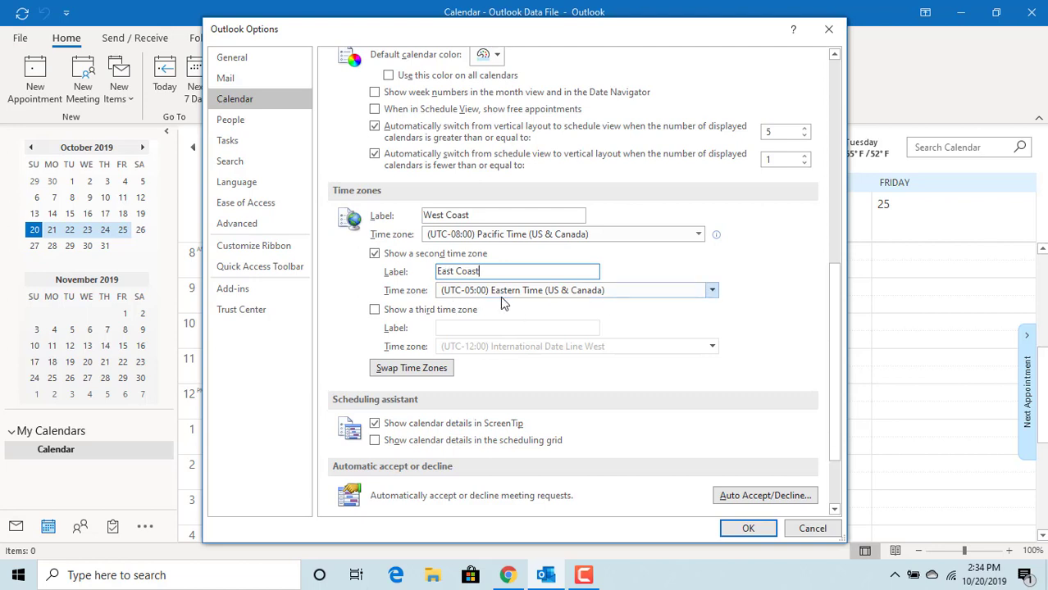
{"action": "mouse_move", "coordinate": [573, 299]}
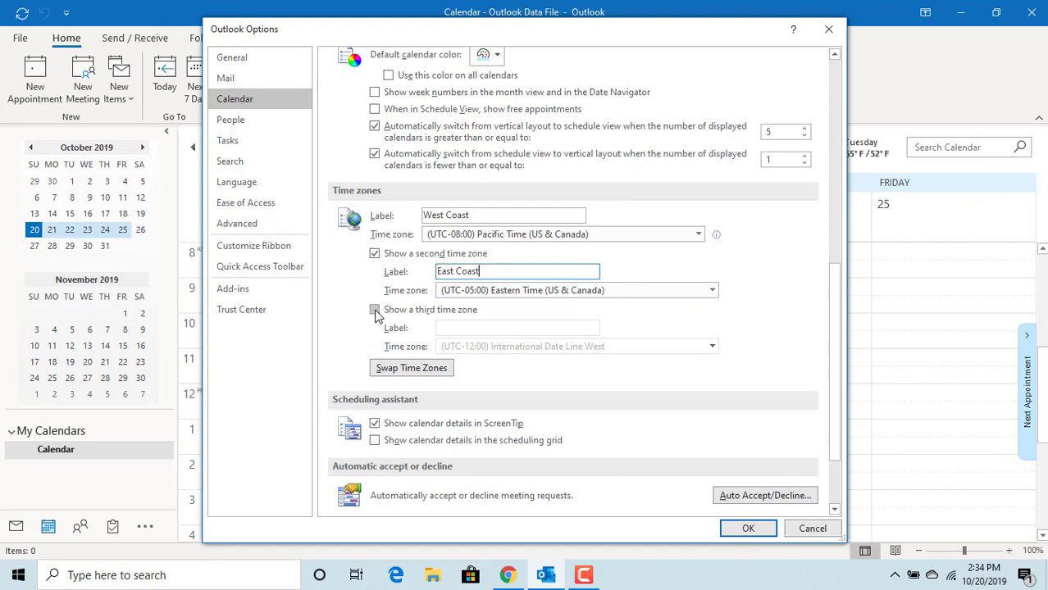
{"action": "left_click", "coordinate": [375, 310]}
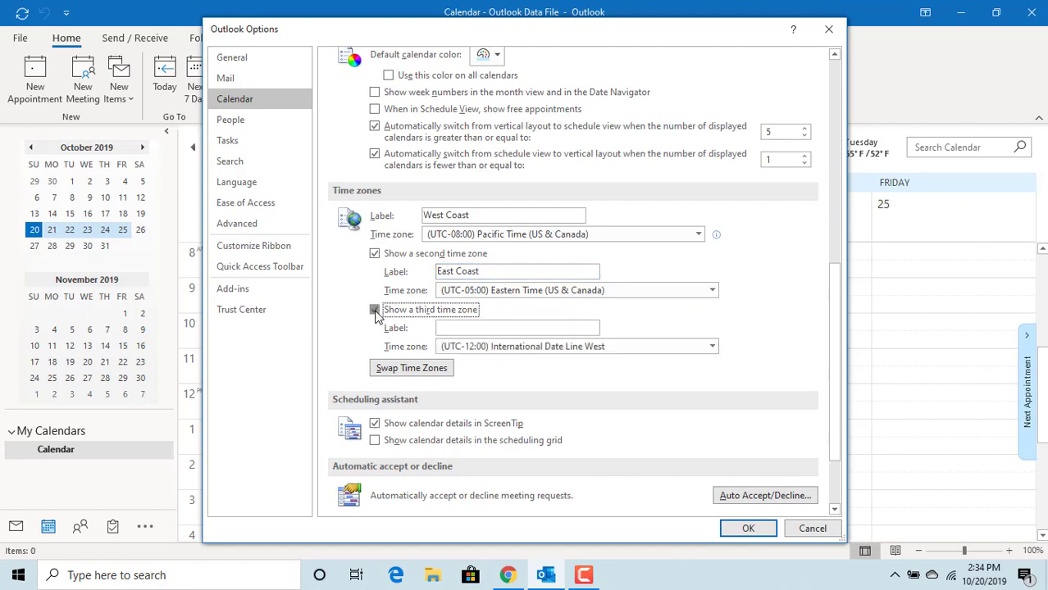
{"action": "left_click", "coordinate": [374, 310]}
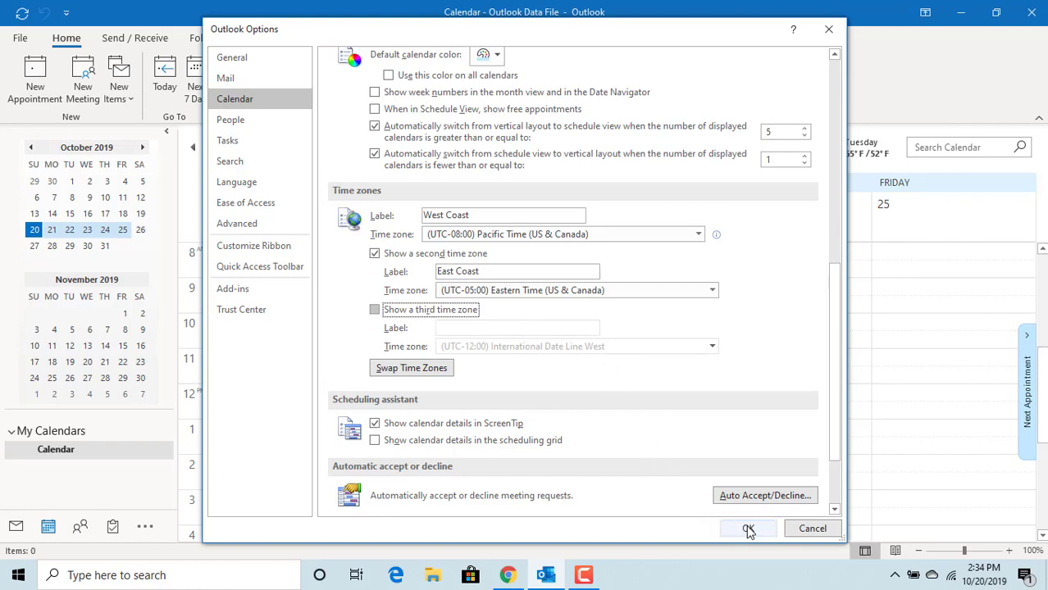
- Confirm Outlook Options with OK to show East Coast and West Coast columns
{"action": "left_click", "coordinate": [746, 528]}
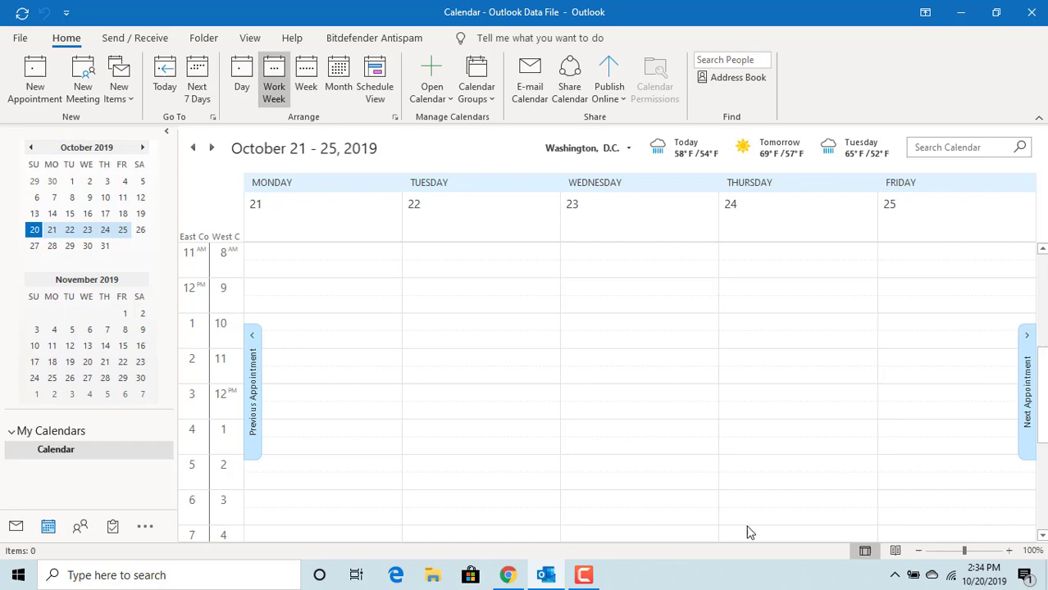
{"action": "mouse_move", "coordinate": [232, 258]}
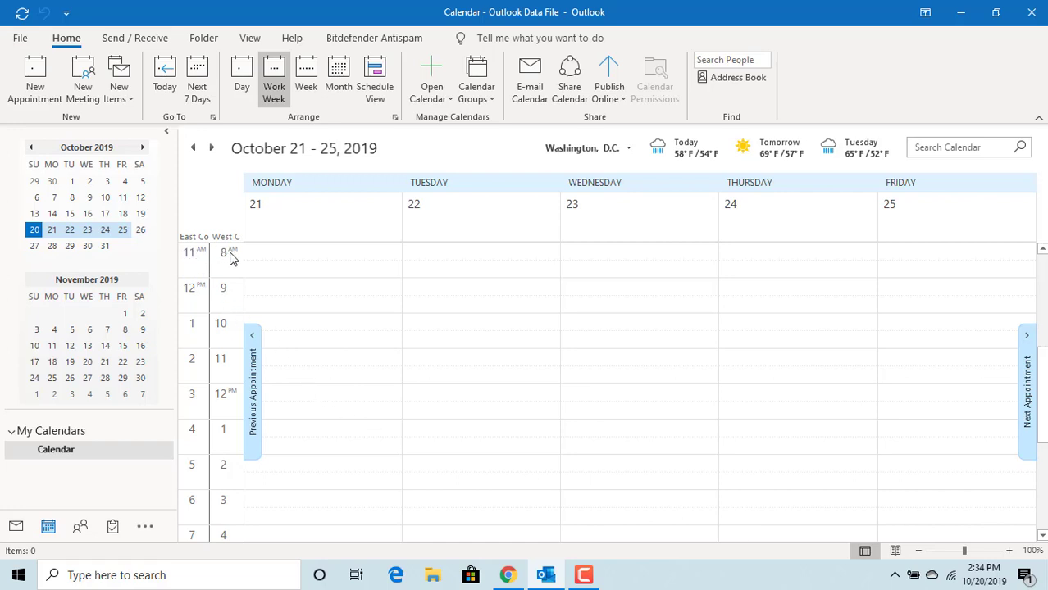
{"action": "mouse_move", "coordinate": [203, 332]}
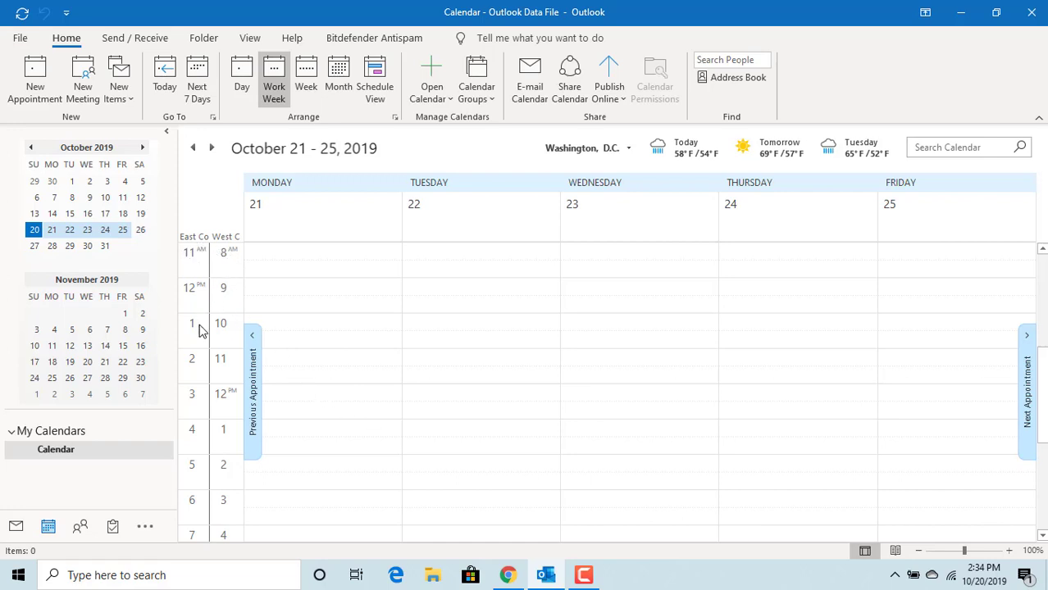
{"action": "mouse_move", "coordinate": [298, 387]}
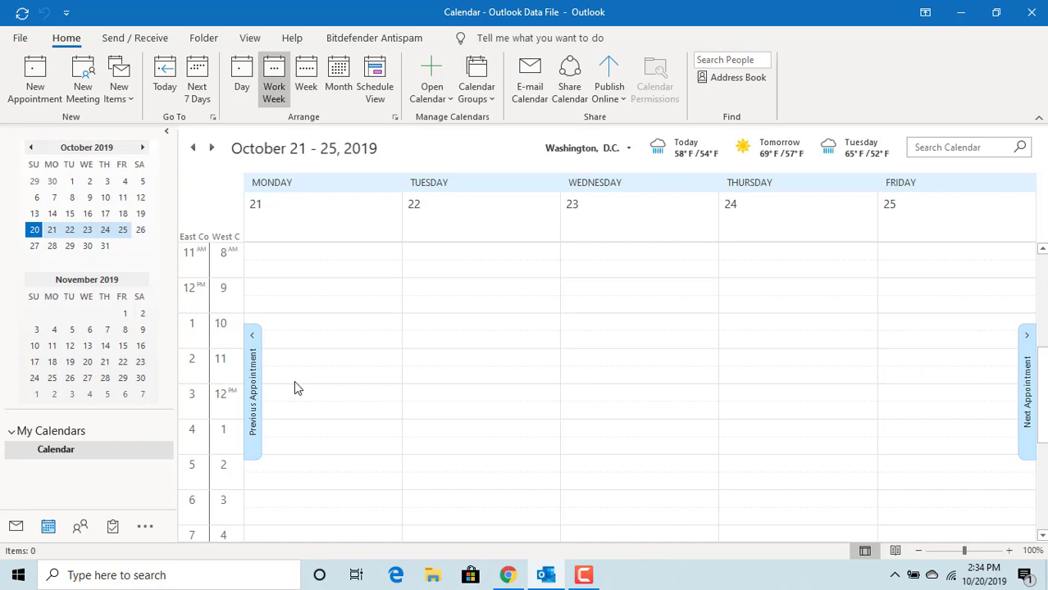
{"action": "mouse_move", "coordinate": [484, 436]}
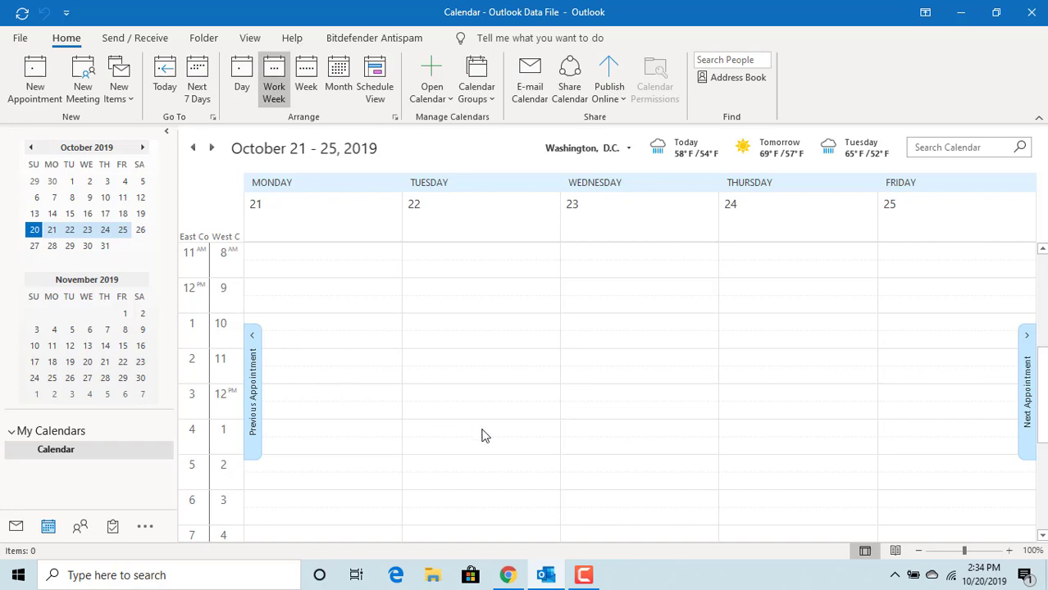